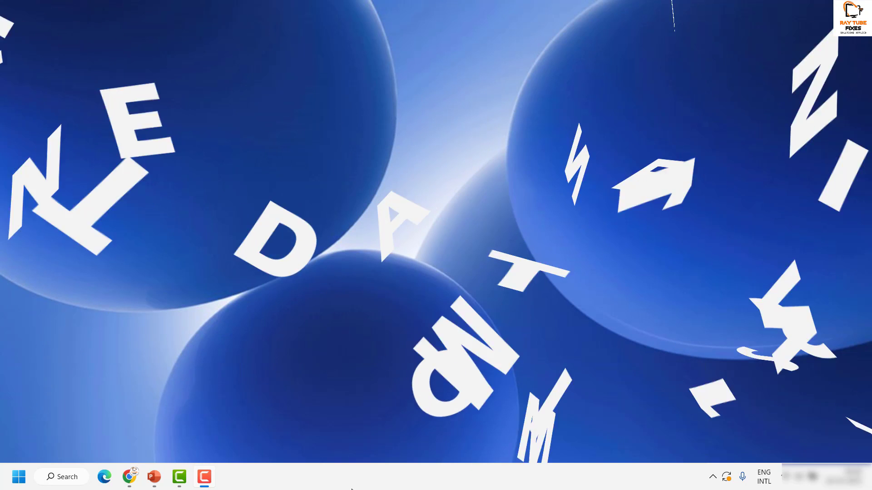
Bring up the Start menu to see its Recommended list of recent files and apps.
left_click(18, 477)
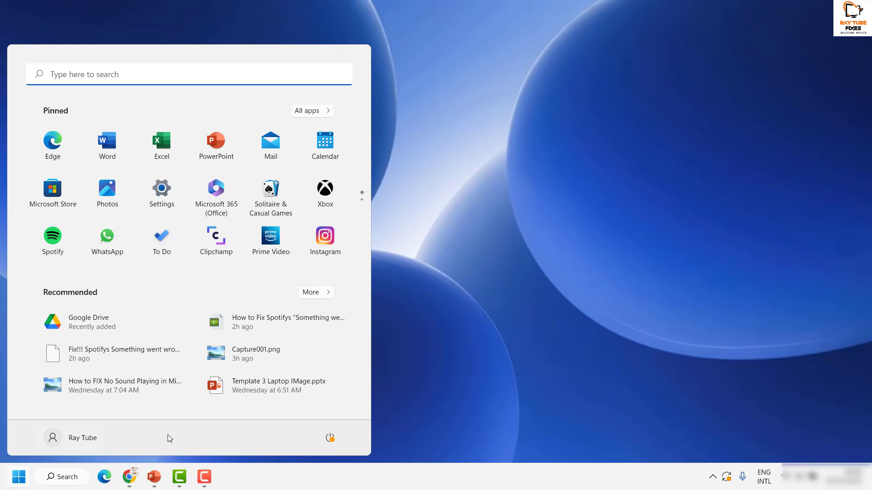
mouse_move(91, 338)
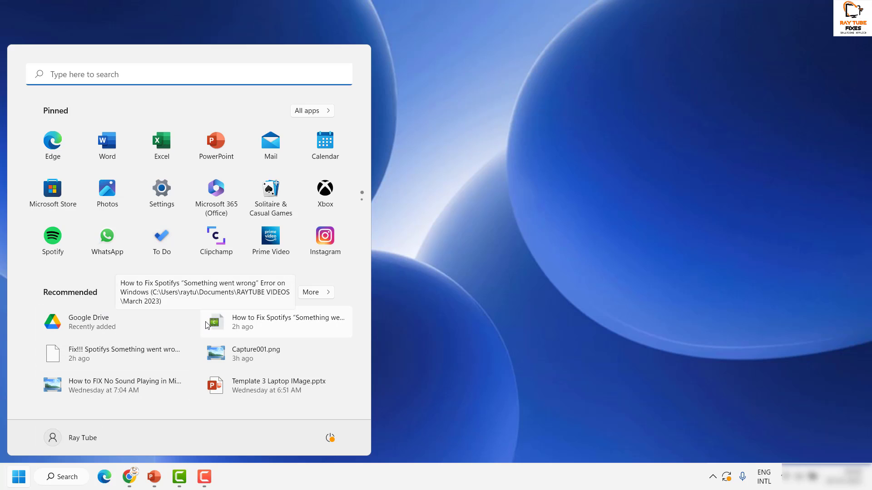
mouse_move(450, 312)
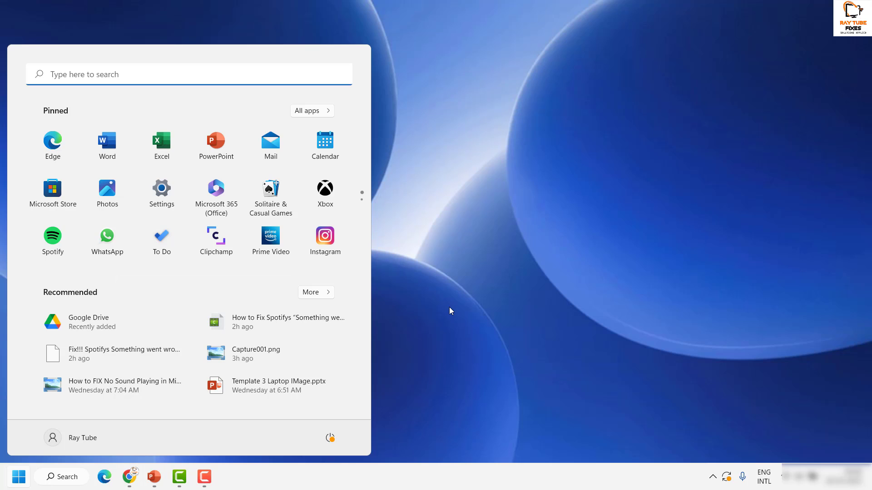
mouse_move(46, 326)
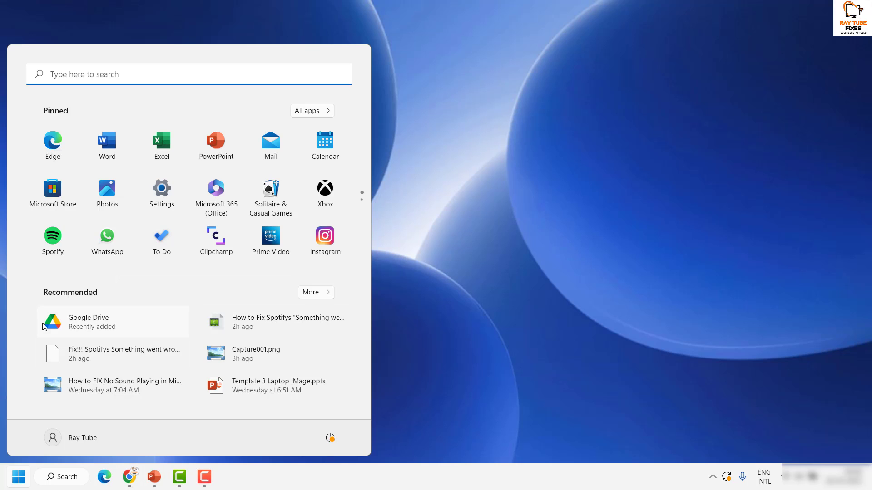
mouse_move(175, 307)
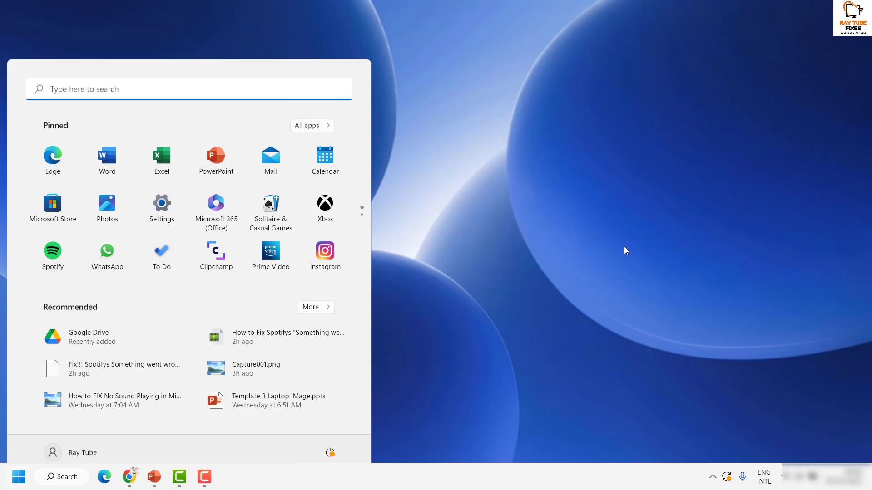
Dismiss Start and launch Settings from the Start button's quick link menu.
left_click(19, 477)
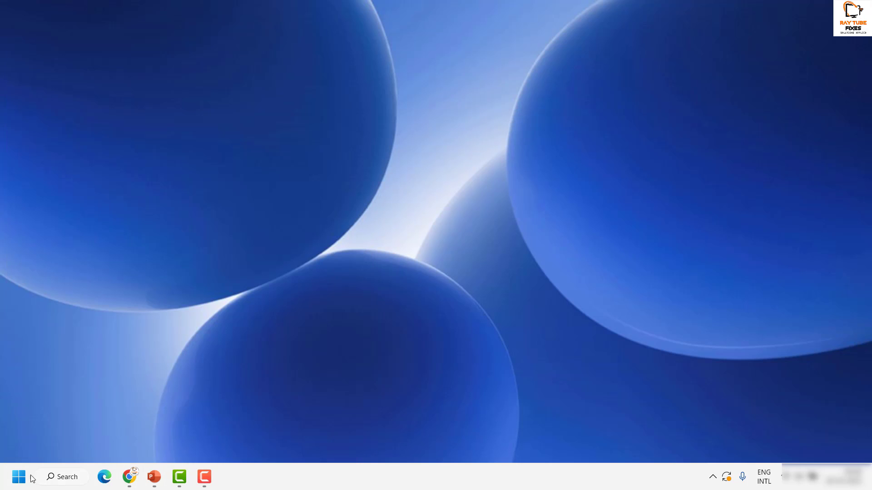
right_click(18, 477)
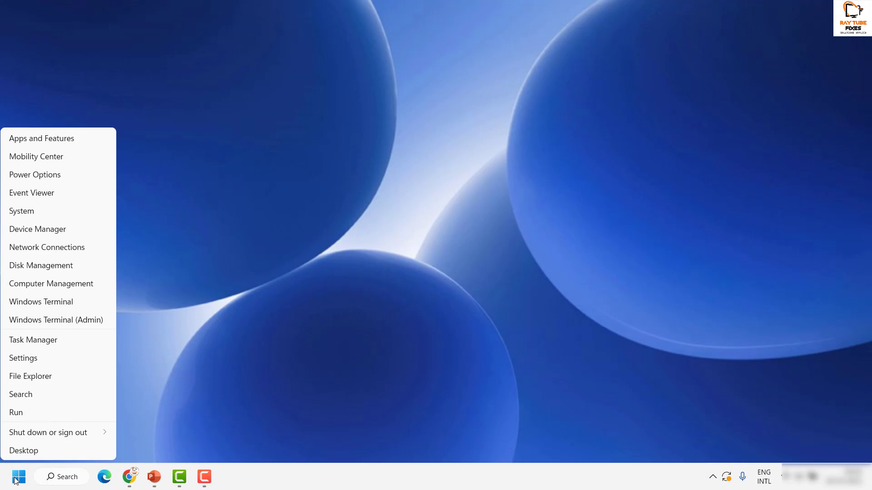
left_click(23, 358)
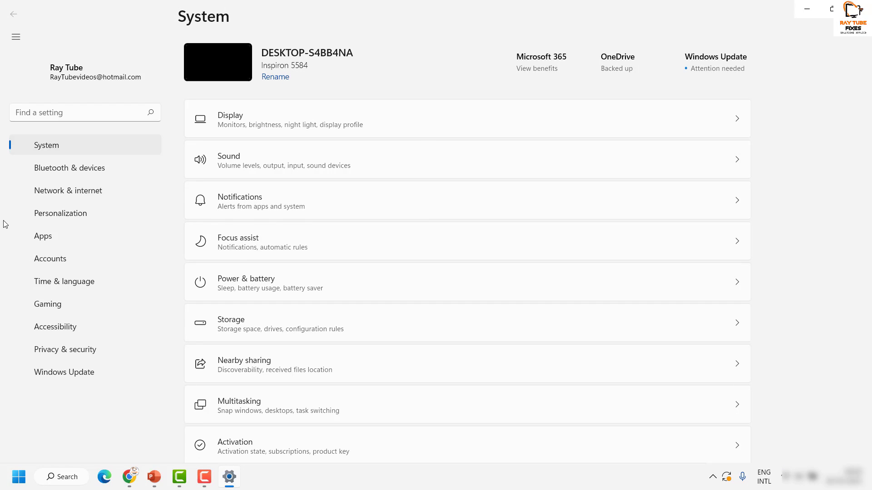
Go to Personalization and its Start options page.
left_click(43, 213)
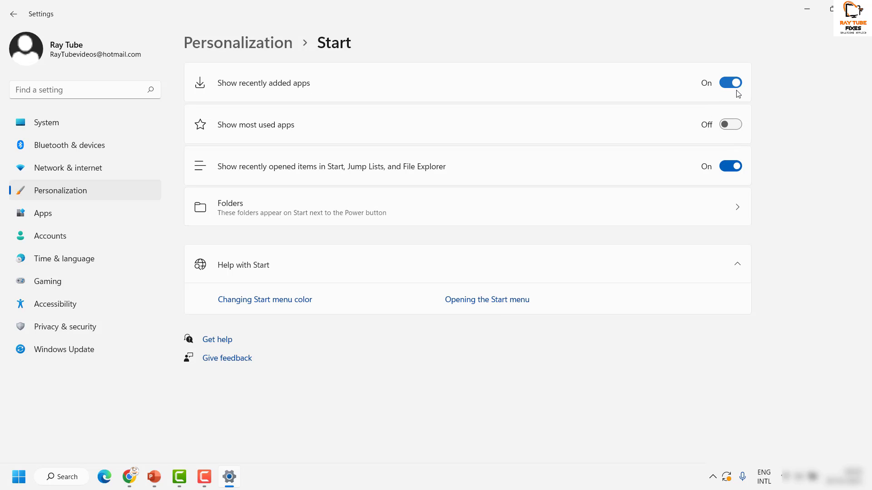
Switch off recently added apps and recently opened items, then confirm Recommended is empty in Start.
left_click(730, 83)
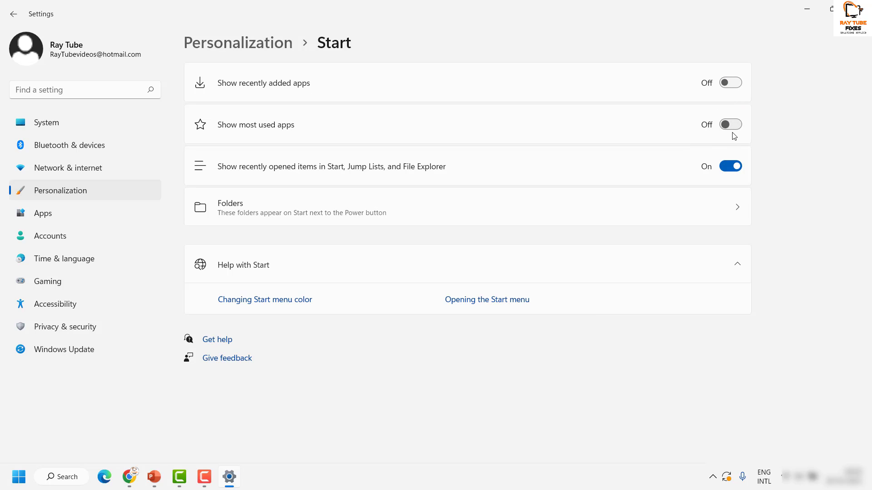
mouse_move(288, 137)
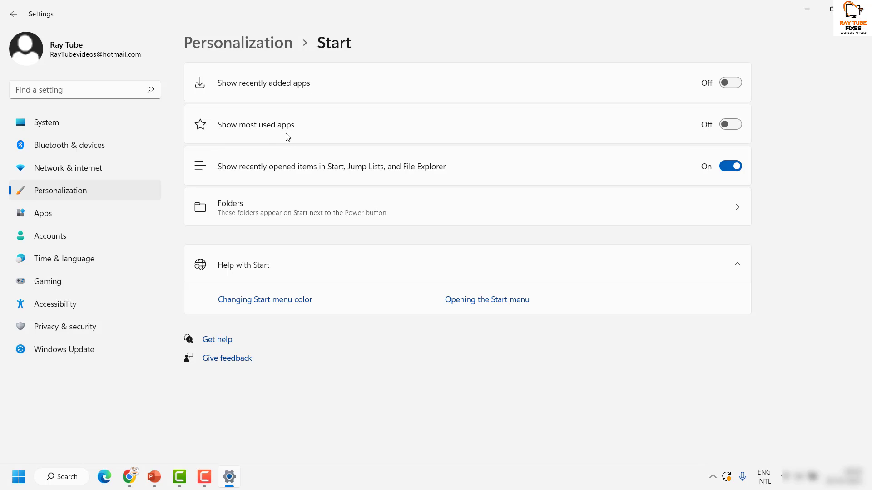
mouse_move(726, 189)
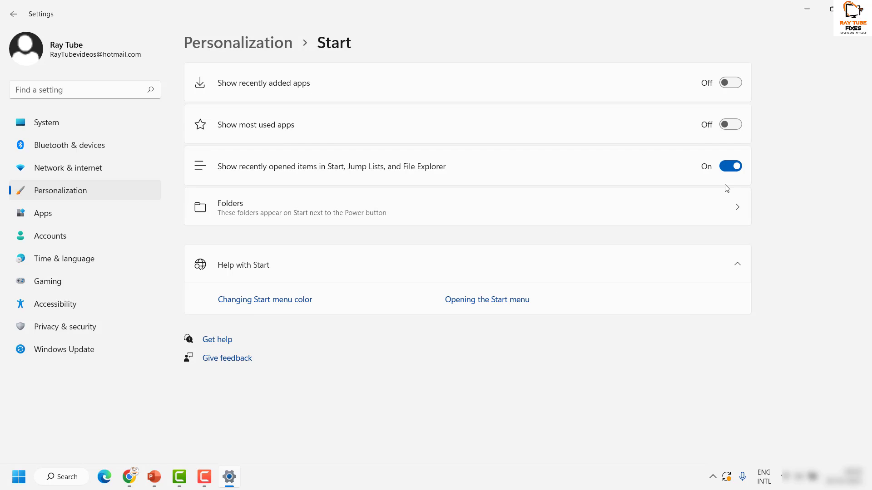
mouse_move(342, 174)
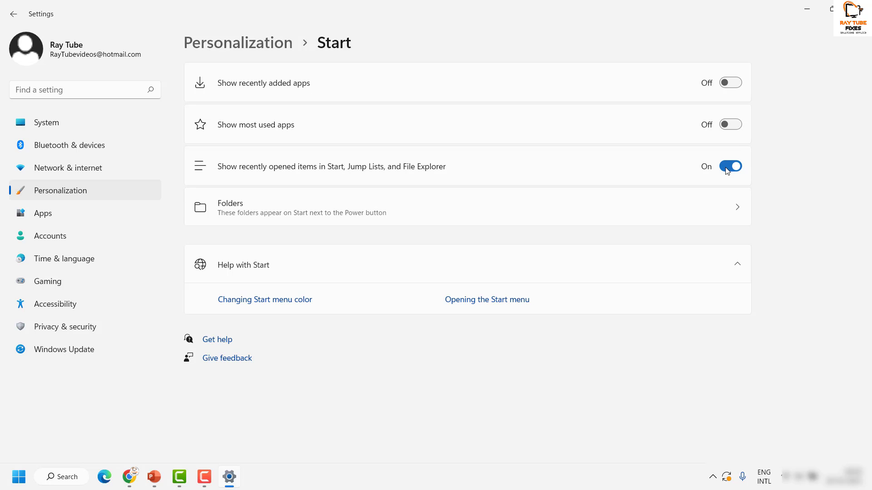
left_click(729, 166)
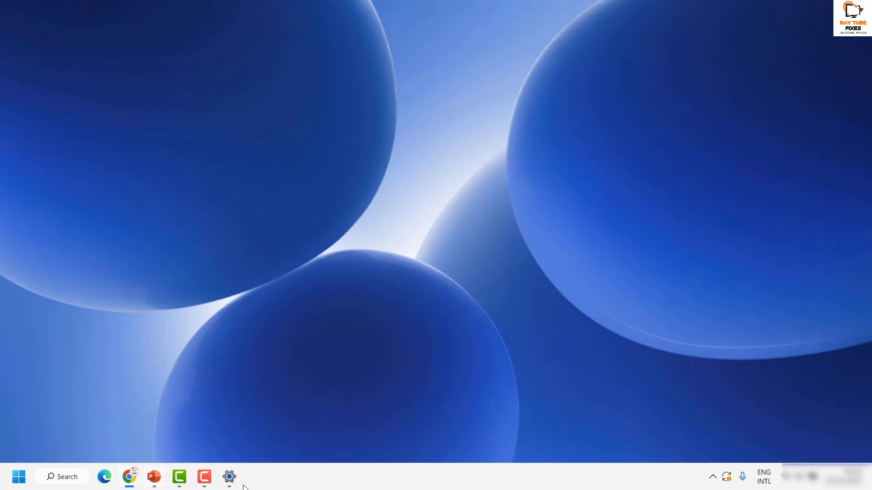
left_click(19, 477)
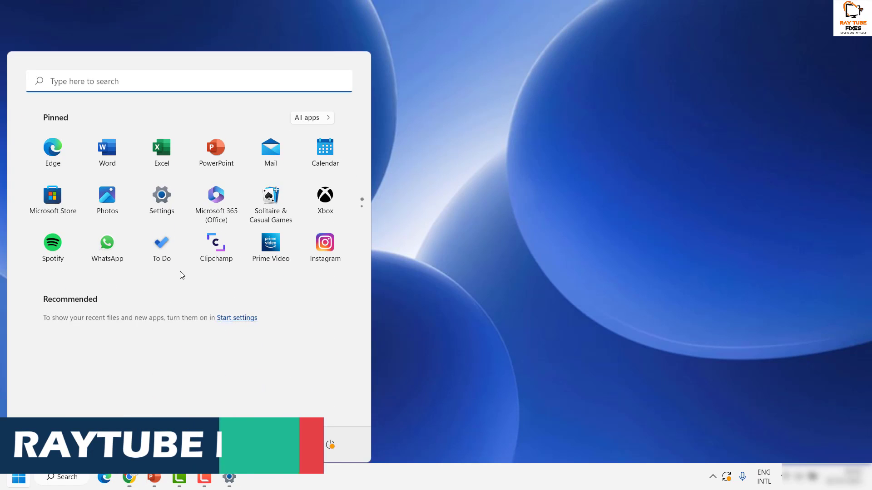